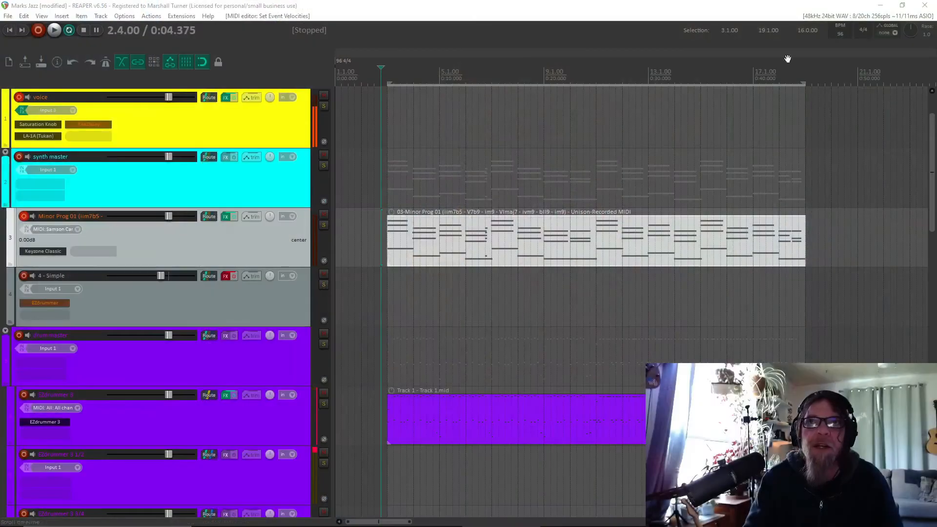
mouse_move(435, 236)
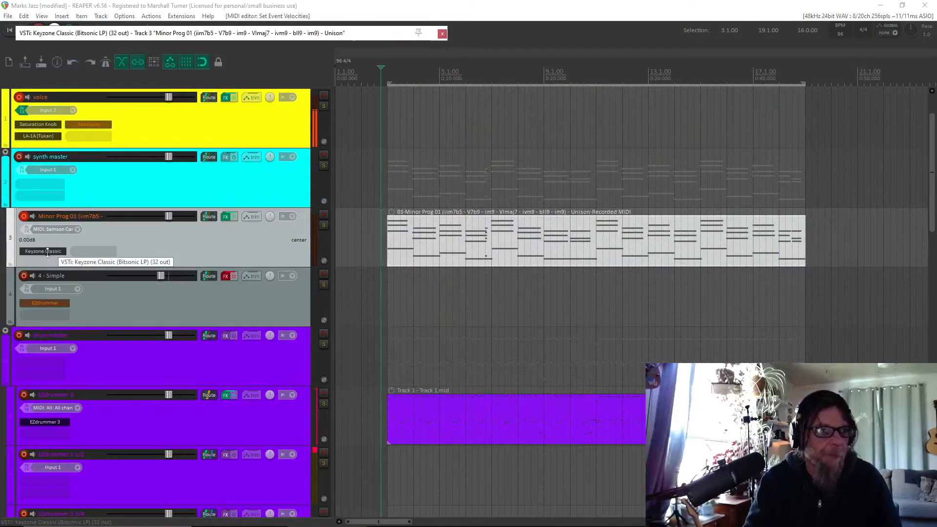
Check the piano instrument on Minor Prog and audition a drum in the EZdrummer kit
left_click(42, 250)
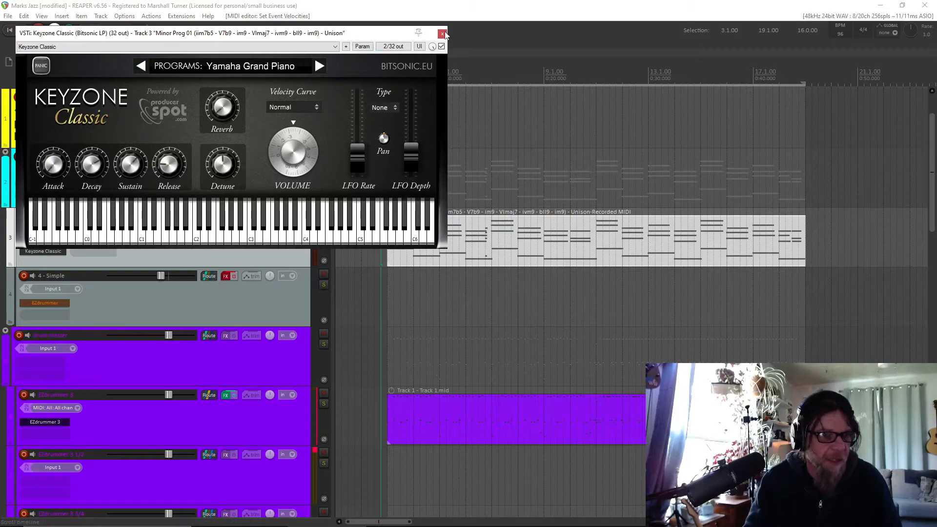
left_click(443, 33)
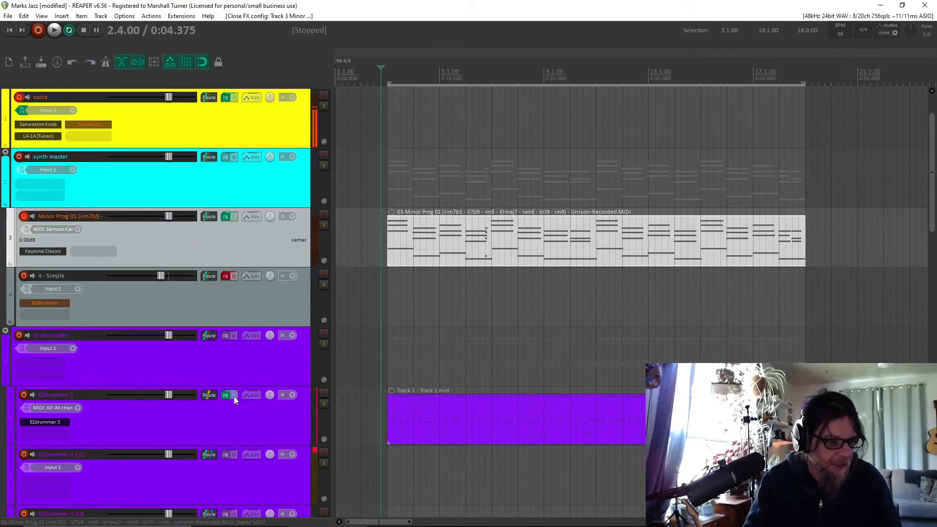
left_click(226, 395)
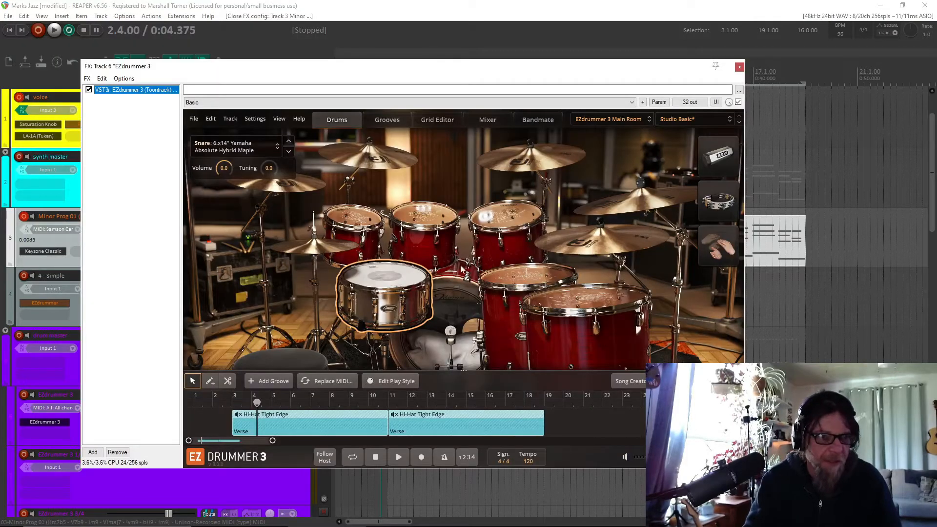
left_click(582, 293)
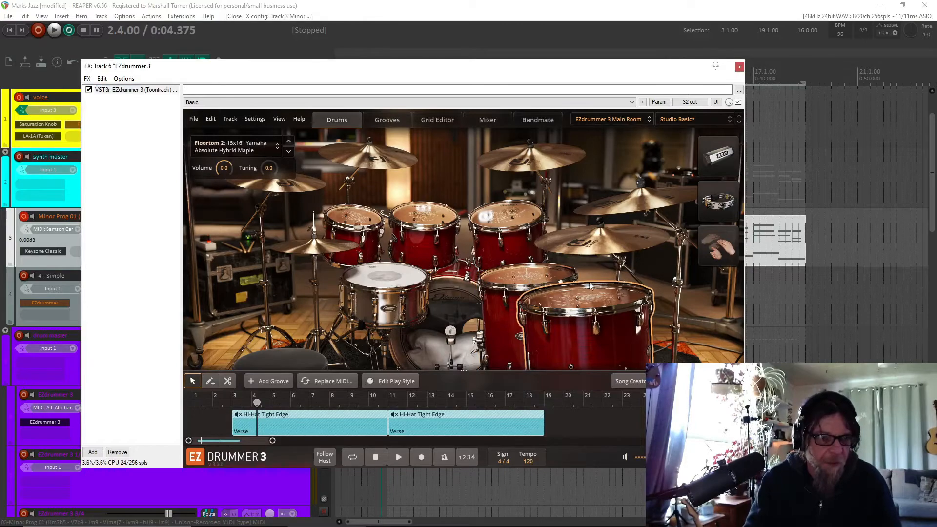
left_click(738, 67)
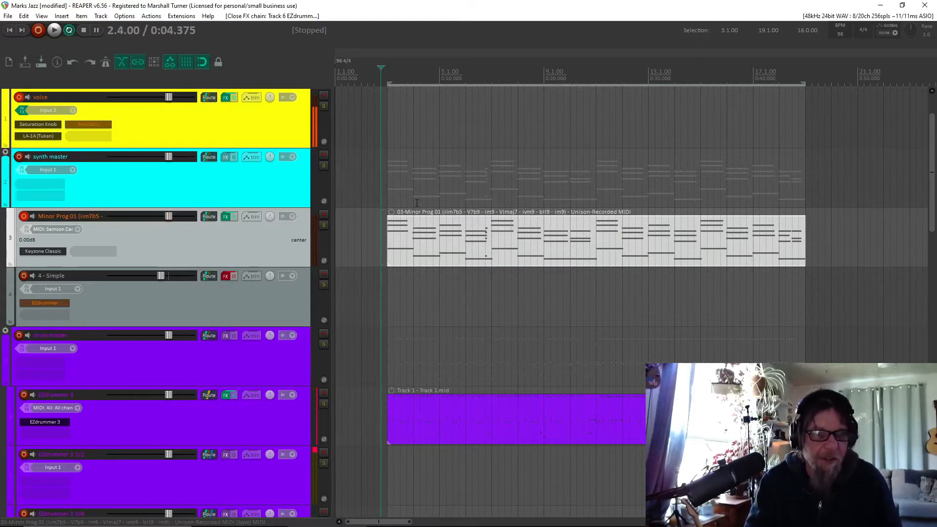
Play back the arrangement, then restore the opening piano notes to full velocity
left_click(53, 30)
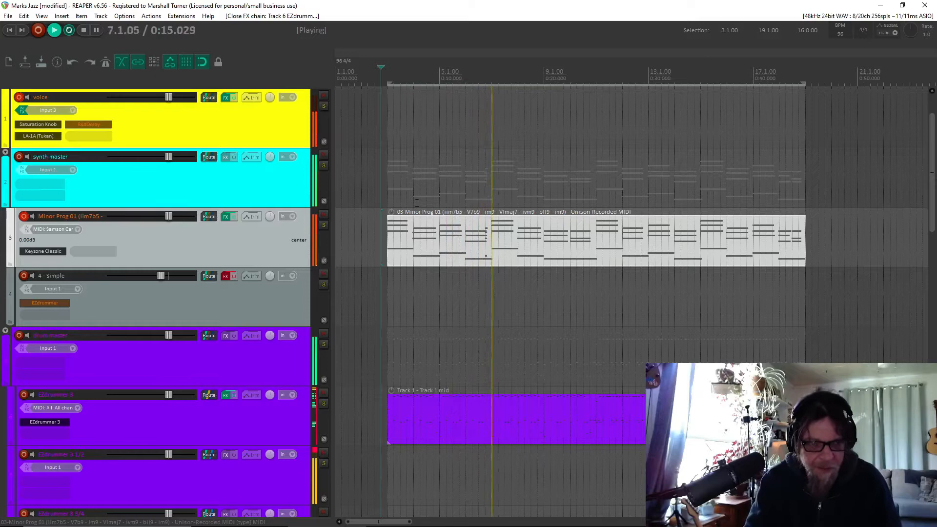
key("space")
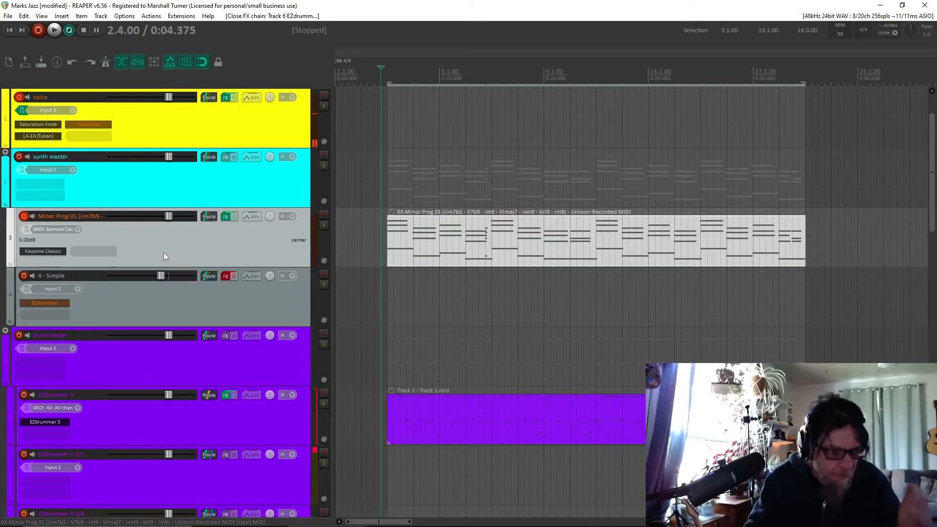
mouse_move(424, 249)
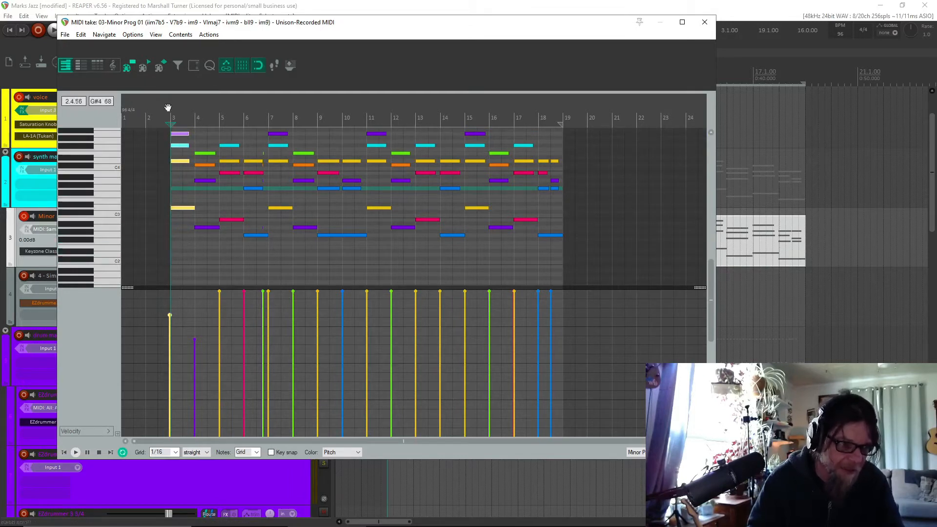
scroll("down", 3)
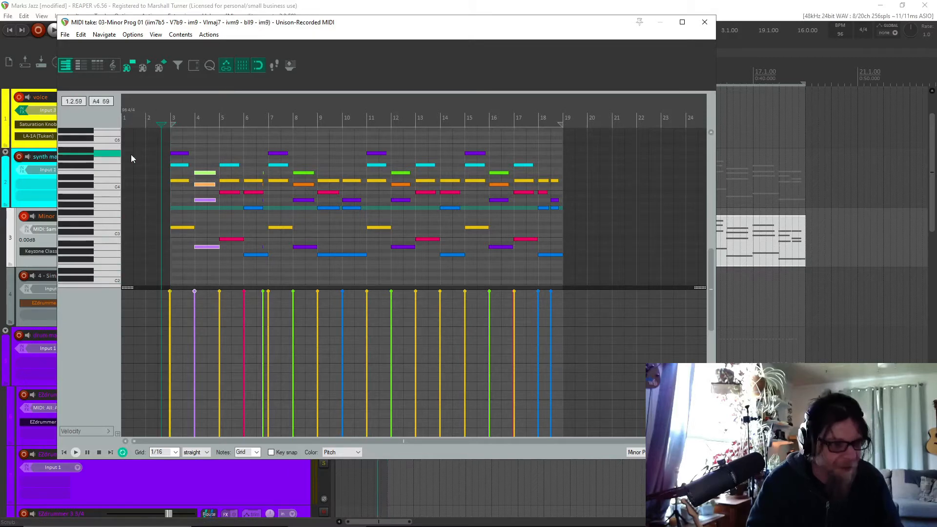
left_click(75, 452)
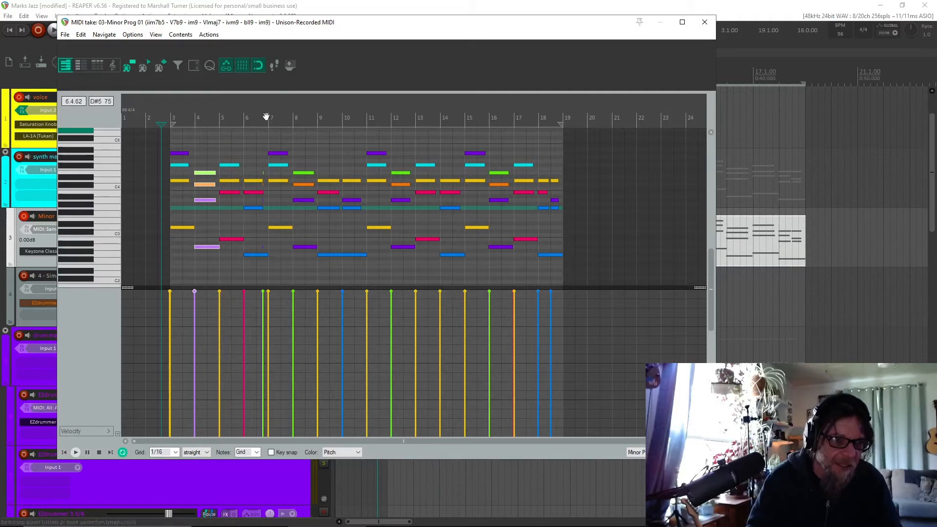
mouse_move(270, 116)
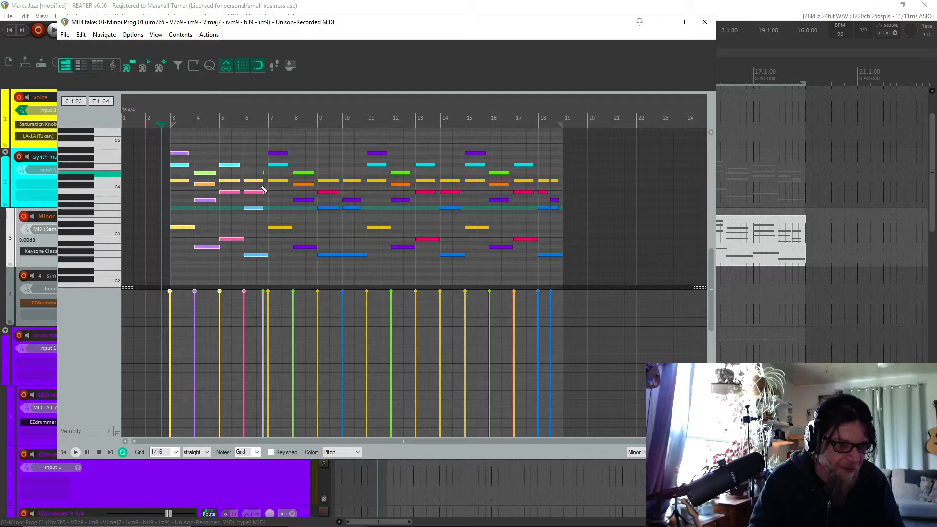
Select the first four chords' notes and drop their velocities to about half
left_click(169, 292)
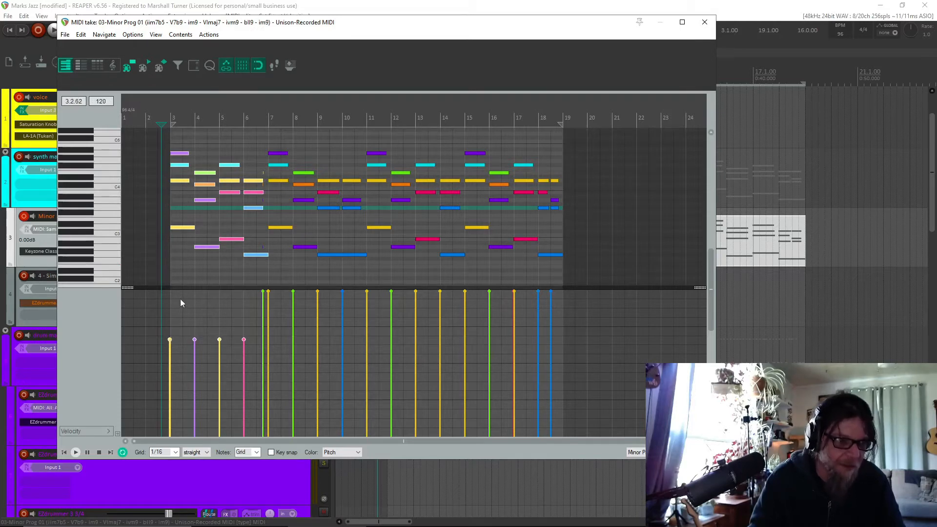
left_click(75, 452)
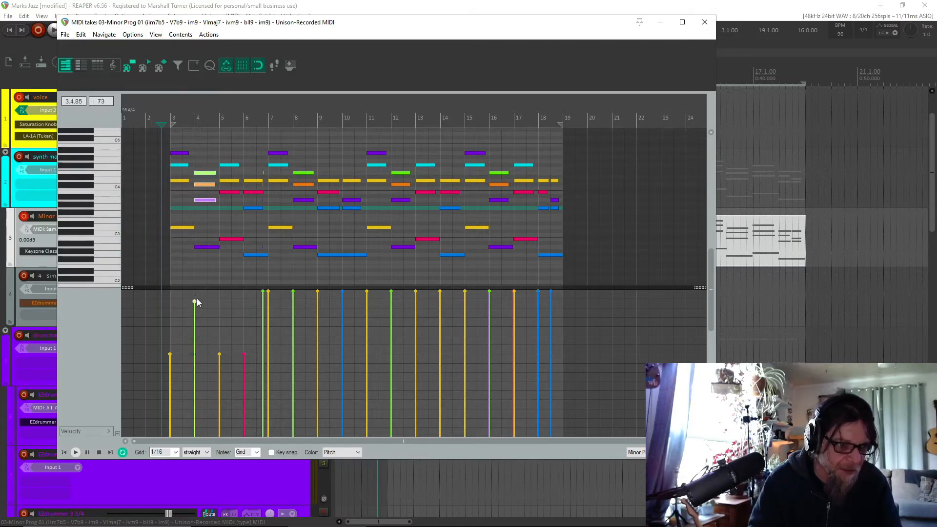
mouse_move(207, 261)
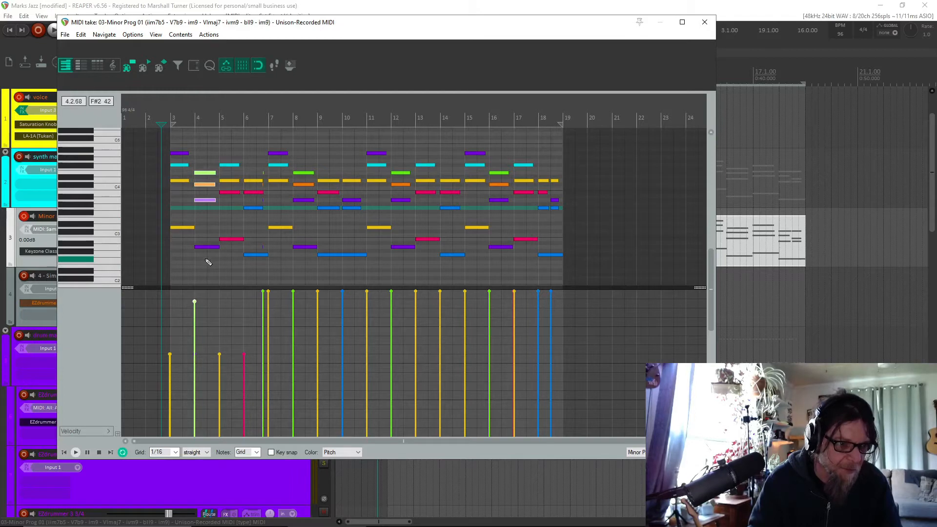
Pull the early piano notes' velocity stalks down so the progression starts softly
left_click(206, 247)
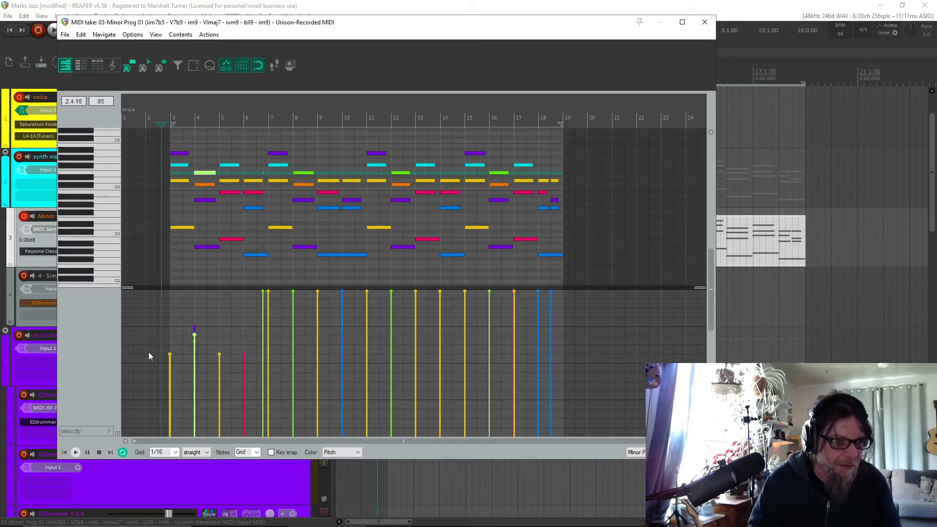
left_click(76, 452)
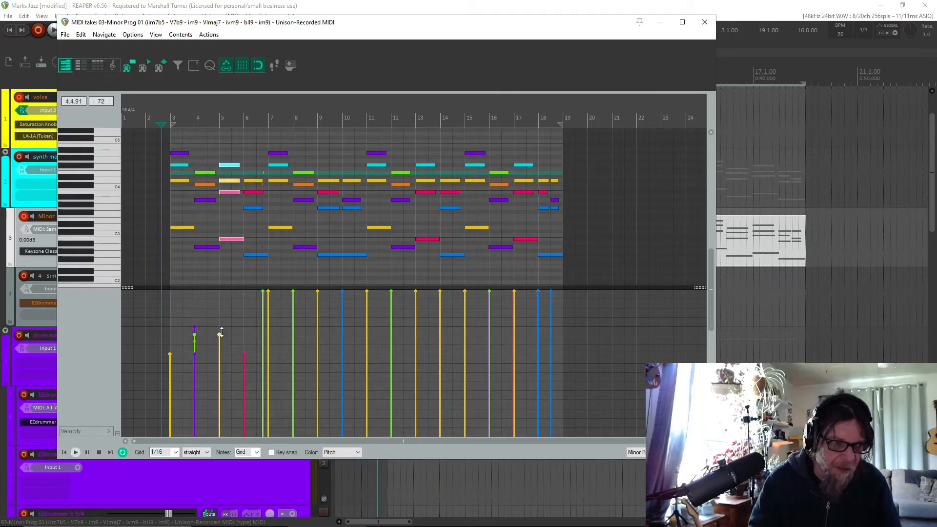
mouse_move(221, 326)
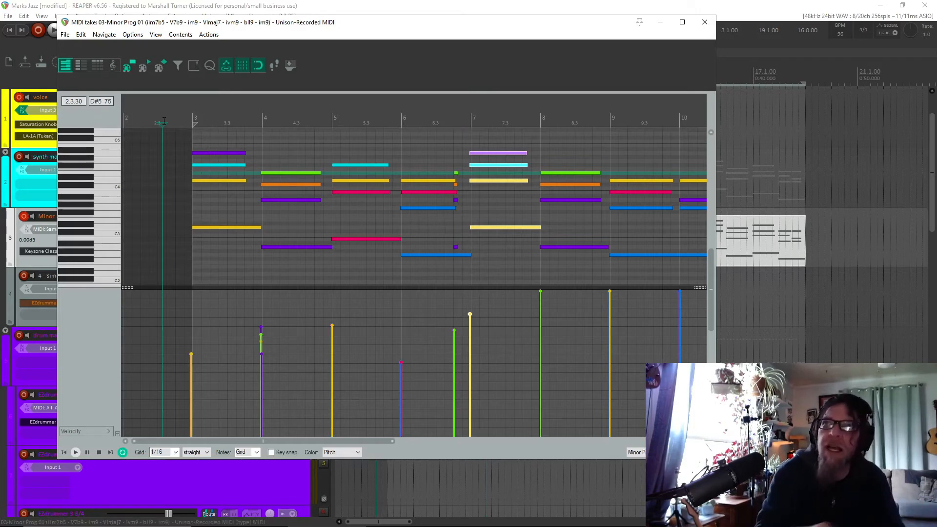
left_click(75, 452)
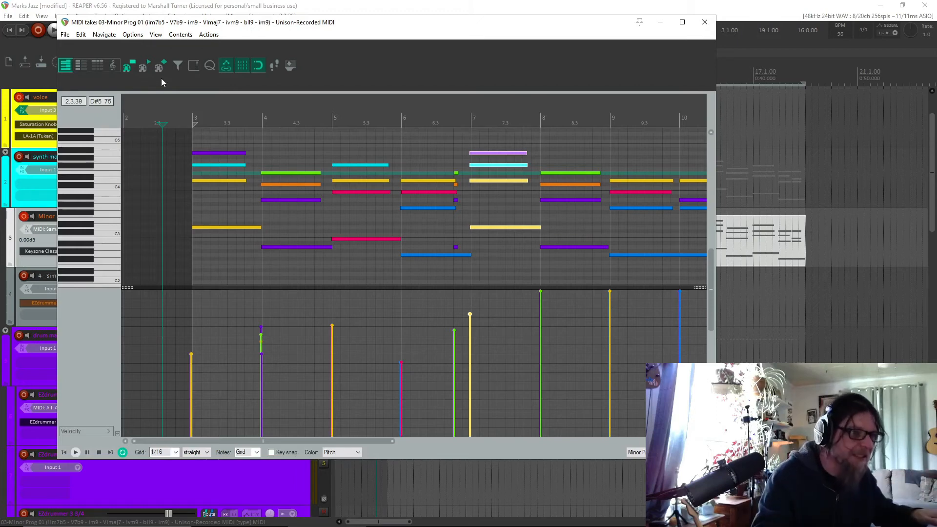
mouse_move(249, 352)
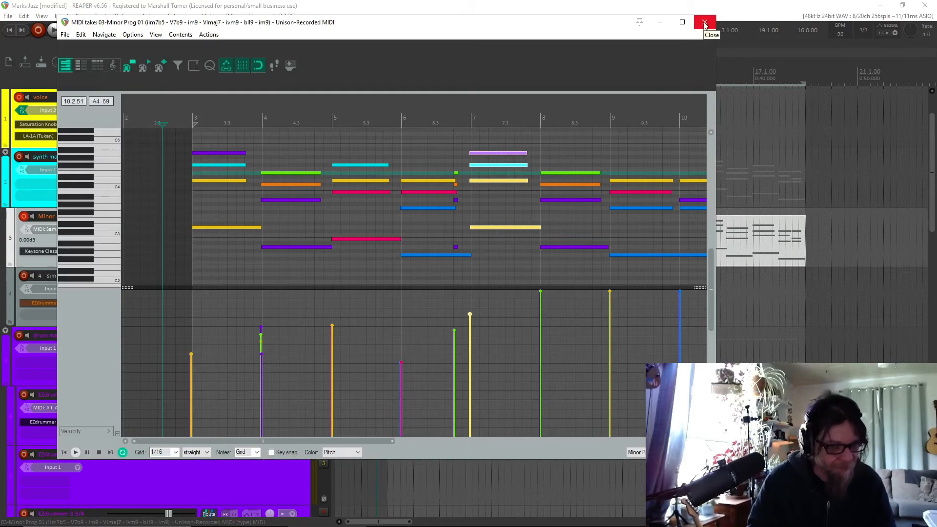
Leave the piano note editor and deselect the piano MIDI item in the arrangement
left_click(704, 22)
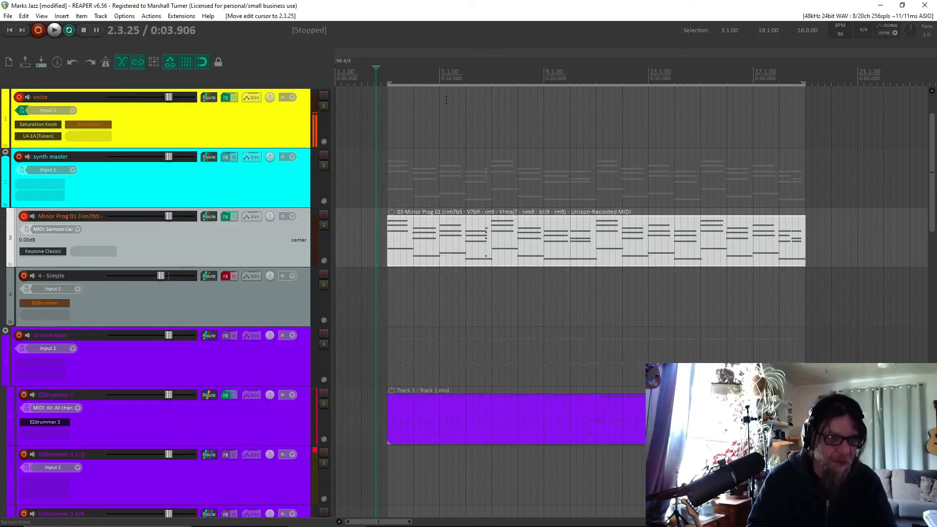
left_click(53, 30)
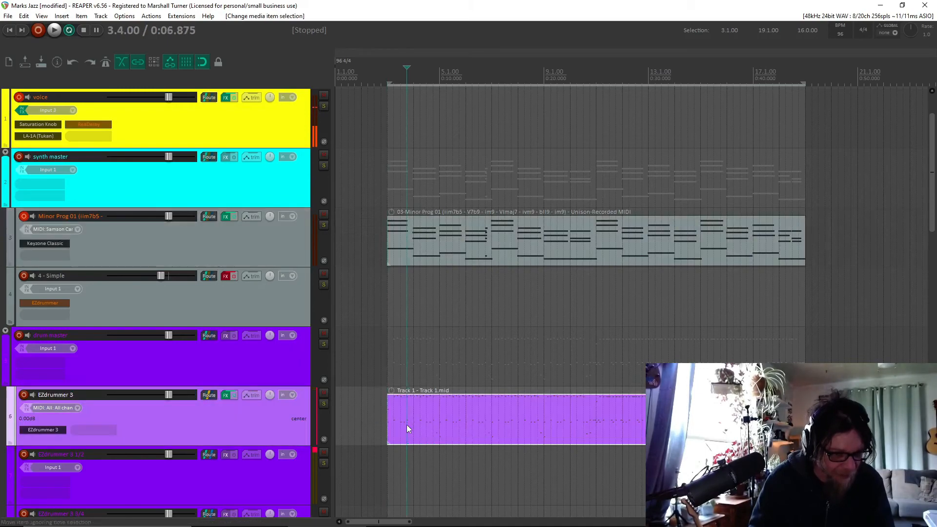
Edit the Track 1.mid drum item, pick out the kick notes and park playback near bar 10
double_click(408, 427)
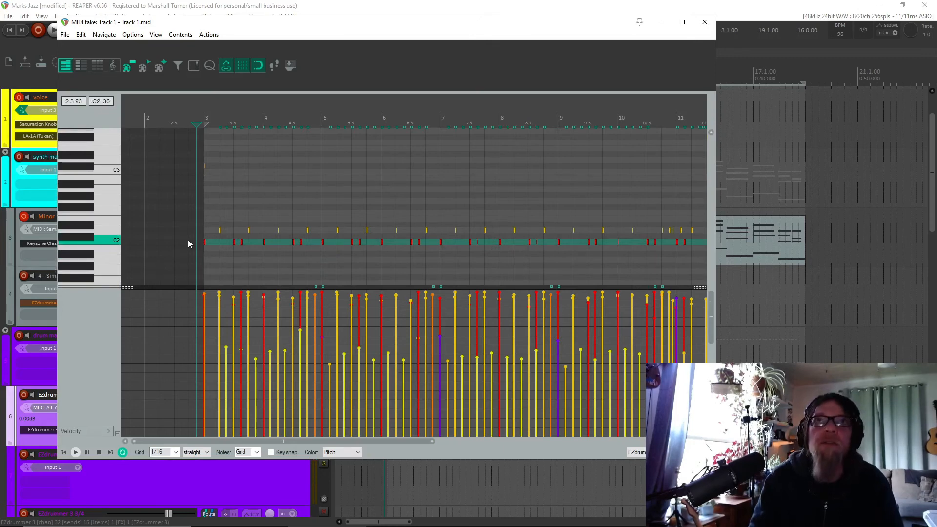
left_click(75, 452)
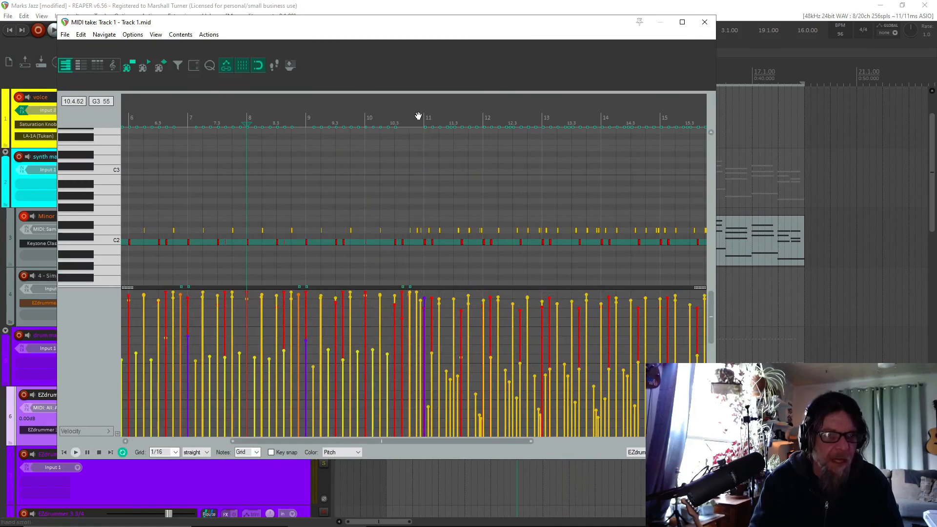
left_click(75, 452)
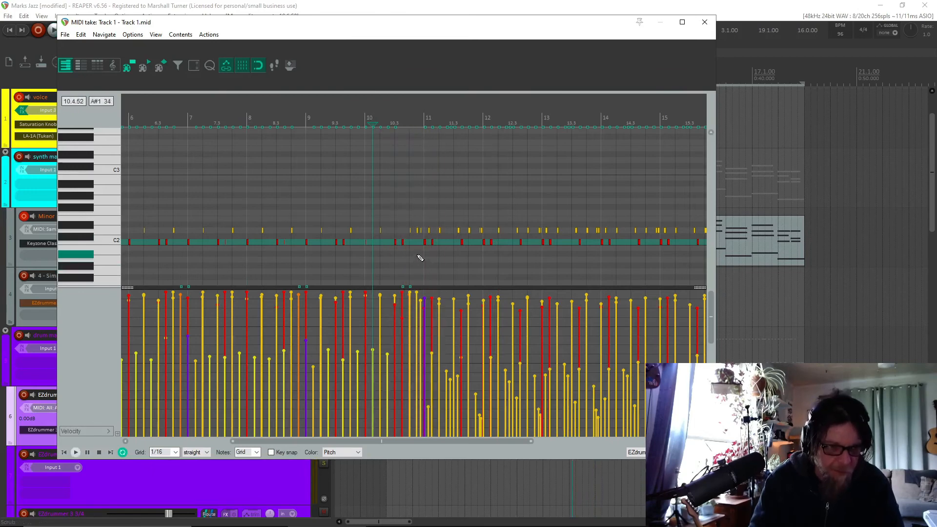
mouse_move(414, 306)
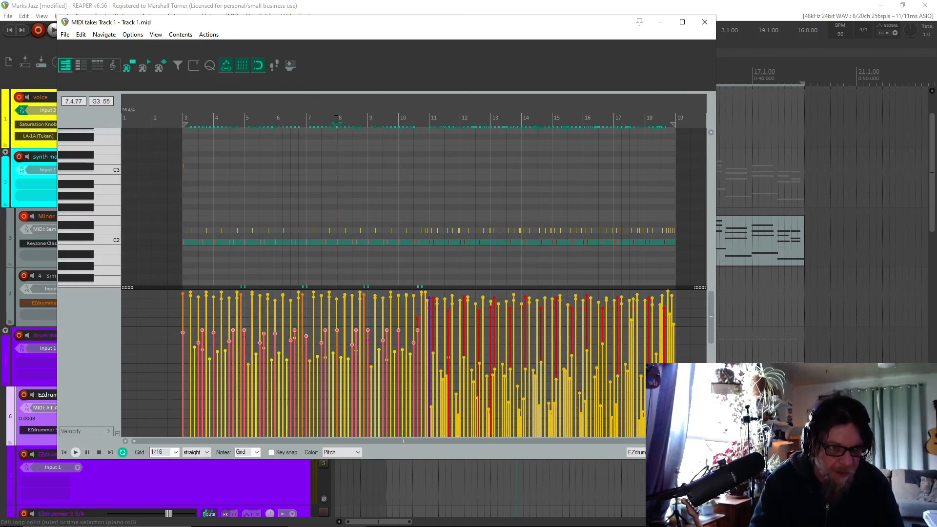
Soften the first-half C2 kick hits and listen back from around bar 8
left_click(75, 452)
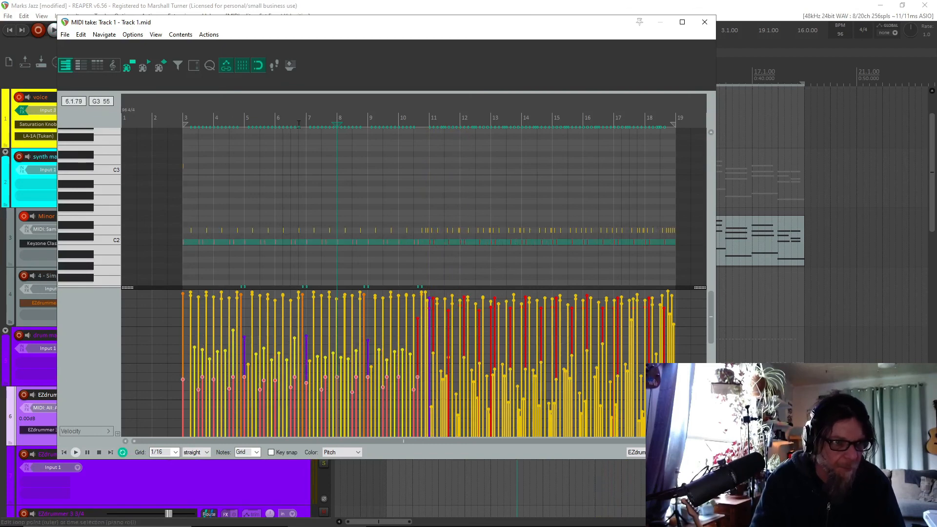
left_click(75, 452)
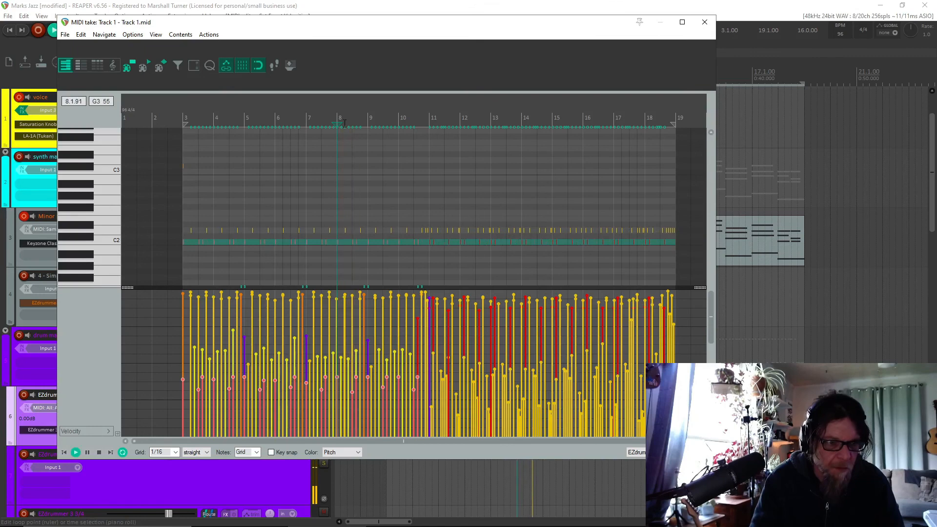